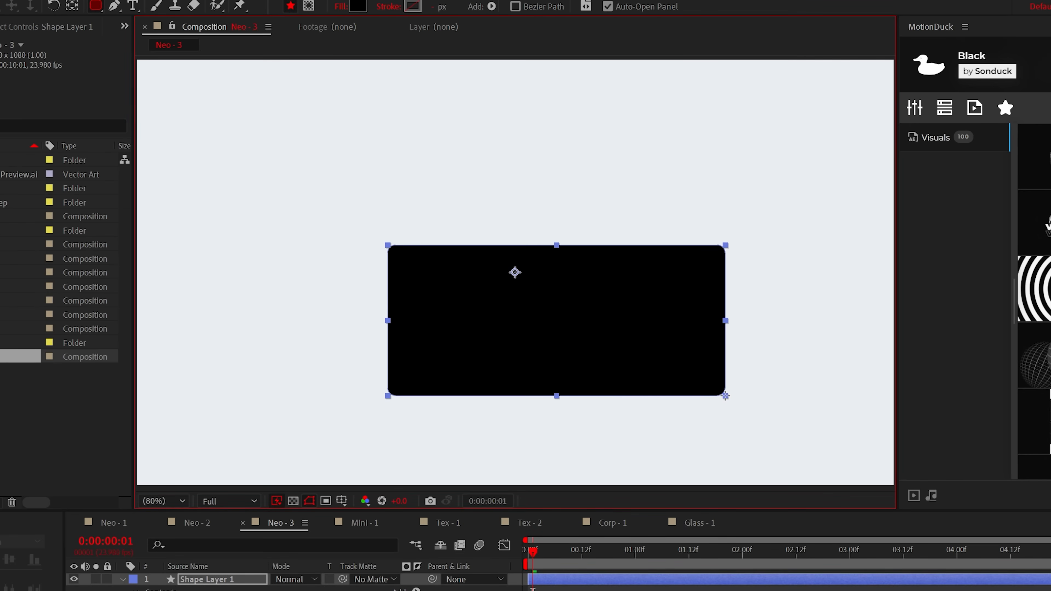
Recolour the black rounded card's fill by eyedropping the pale background in the Shape Fill Color dialog
left_click(358, 7)
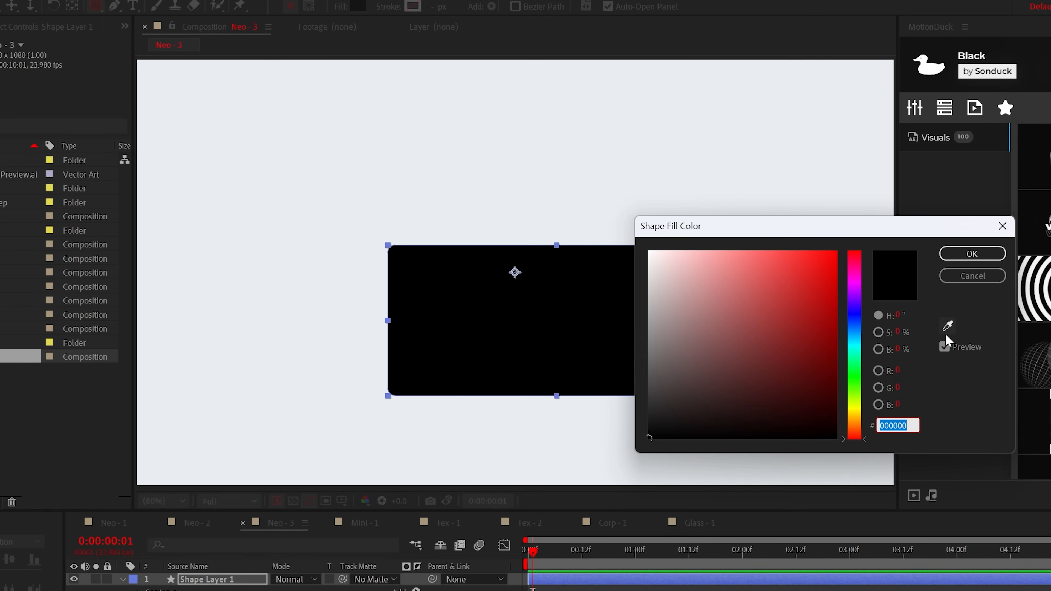
left_click(971, 254)
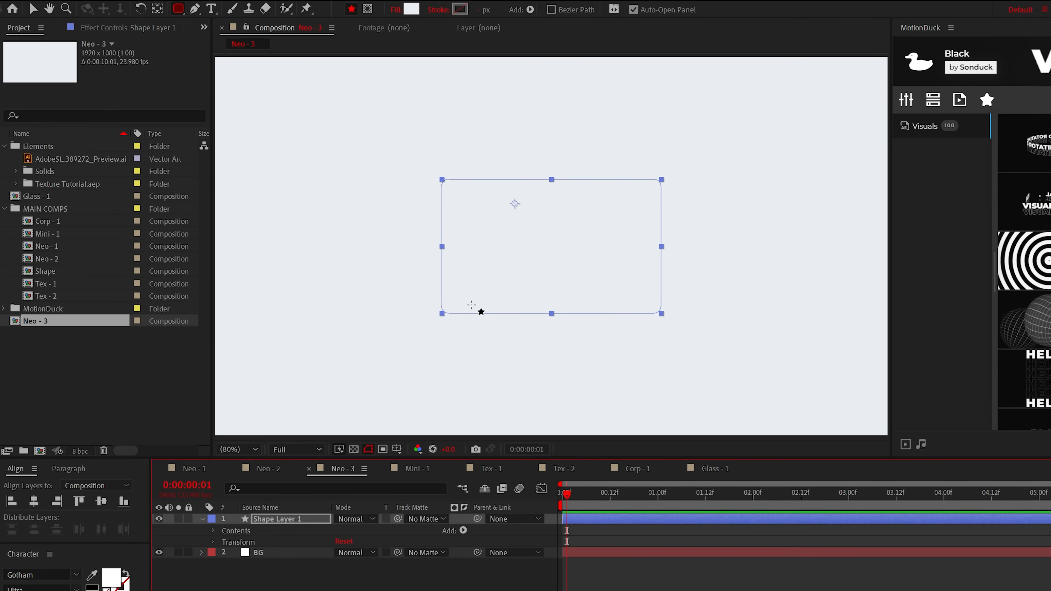
left_click(12, 9)
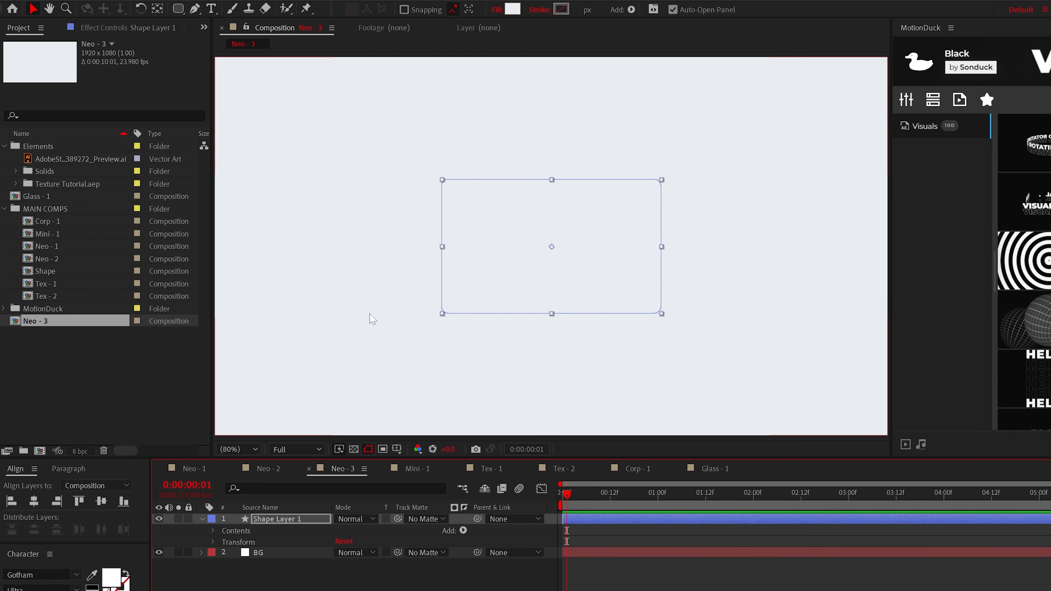
mouse_move(478, 254)
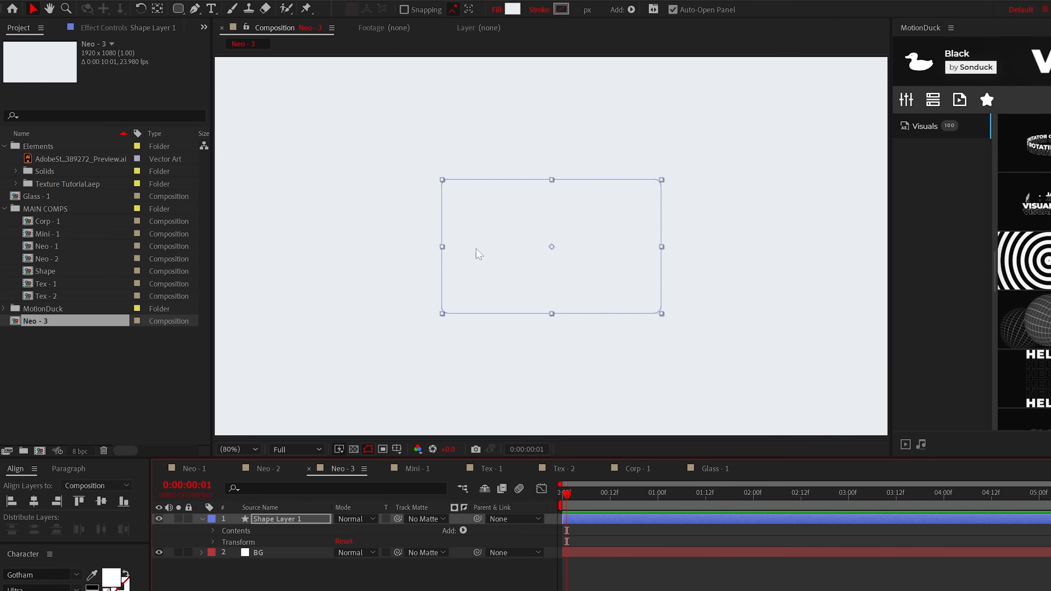
Add dark bottom-right drop shadows and a white top-left one: 100% opacity, -45° direction, softness 25, distance 10
left_click(80, 23)
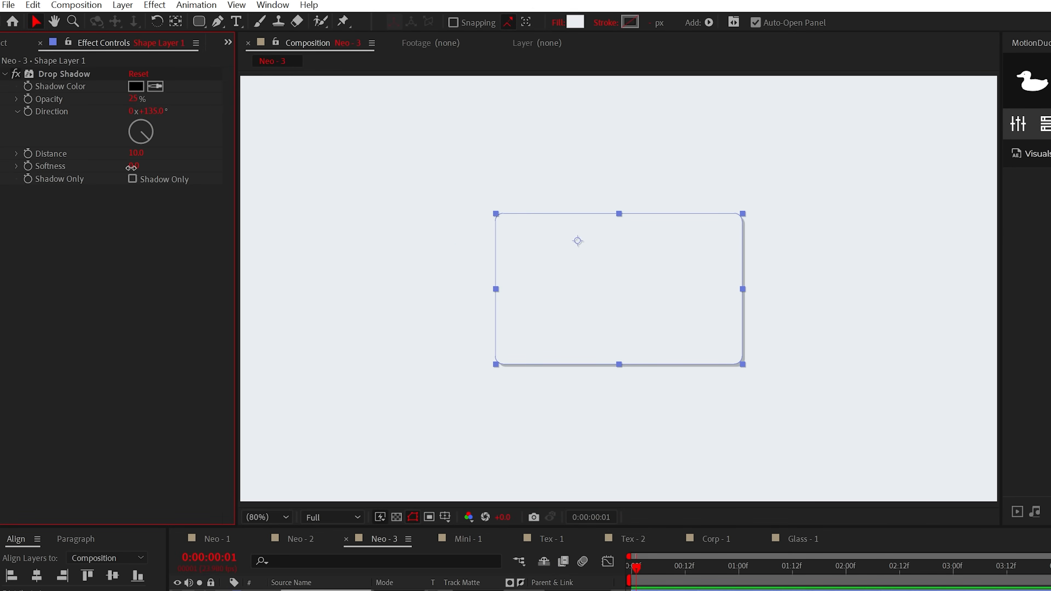
left_click(137, 167)
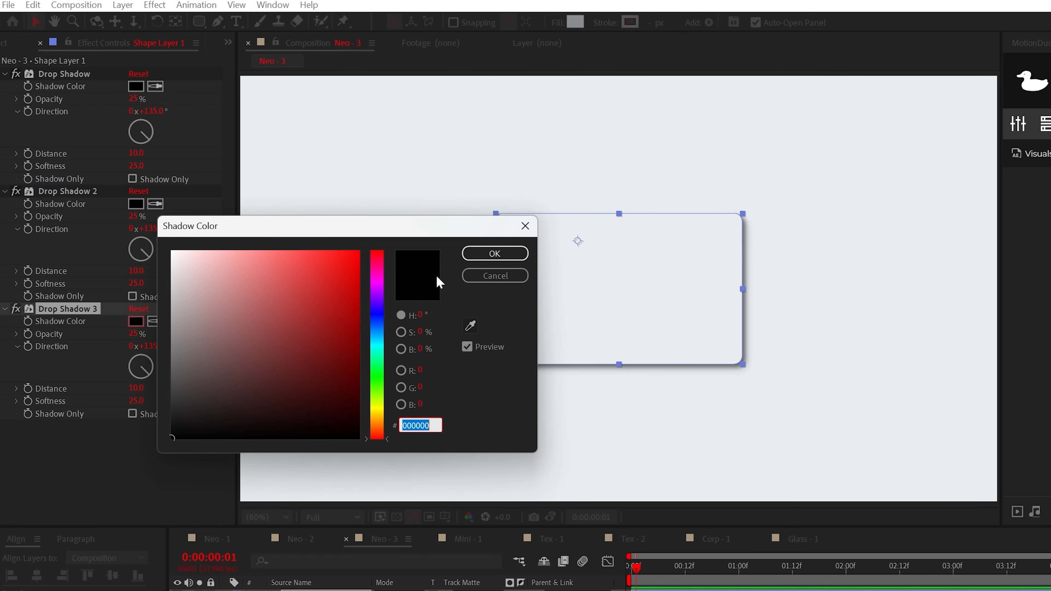
left_click(494, 254)
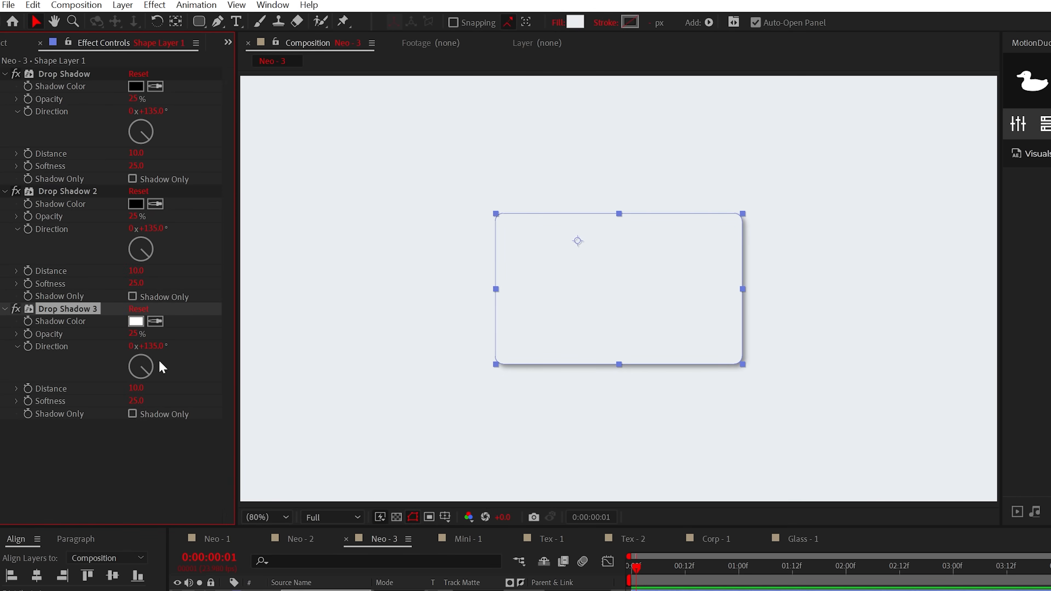
left_click_drag(141, 356, 147, 362)
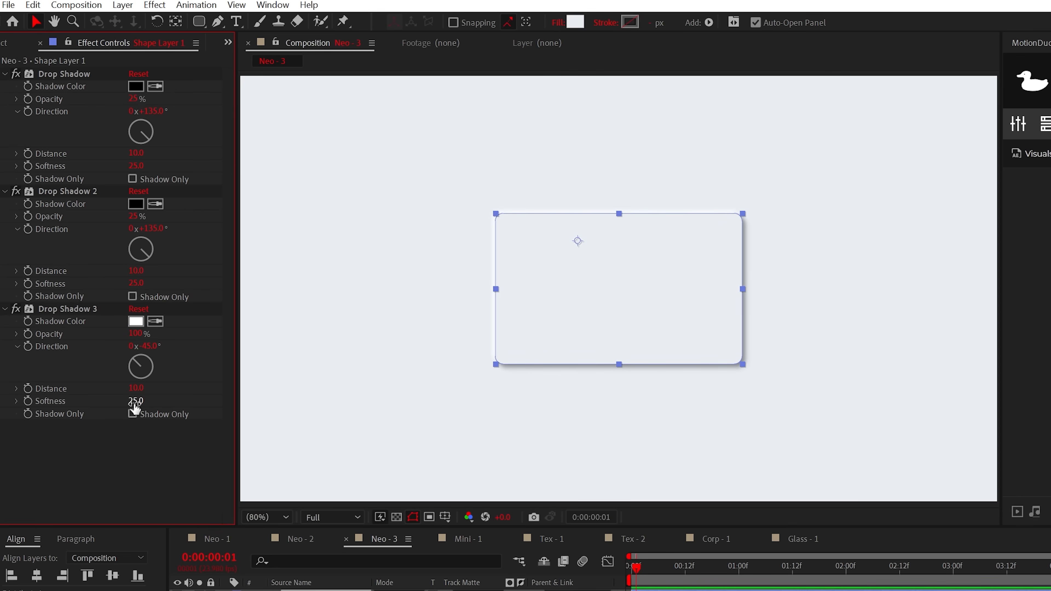
left_click_drag(136, 400, 147, 400)
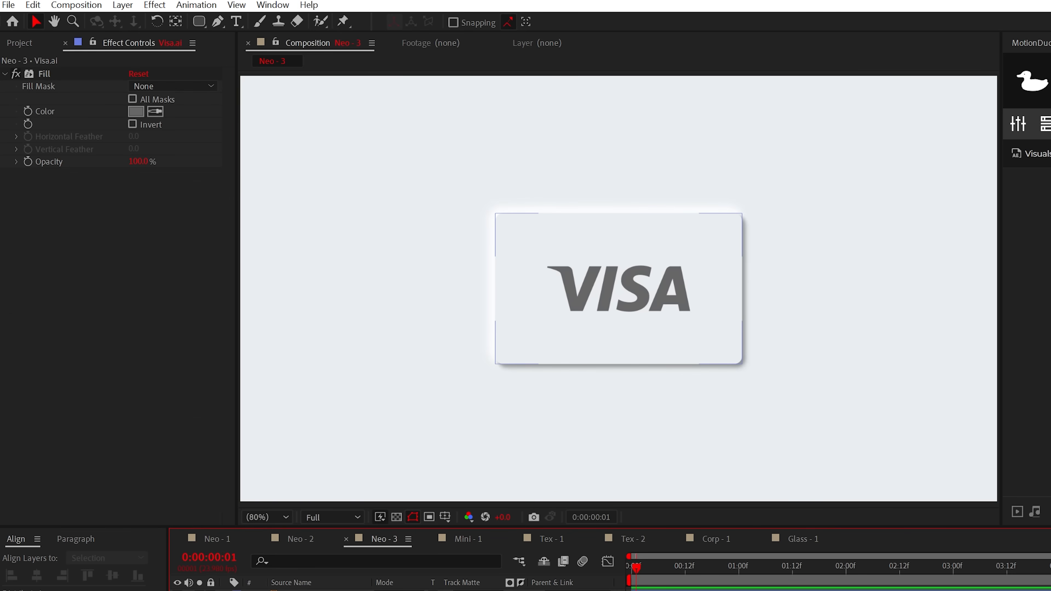
left_click(155, 5)
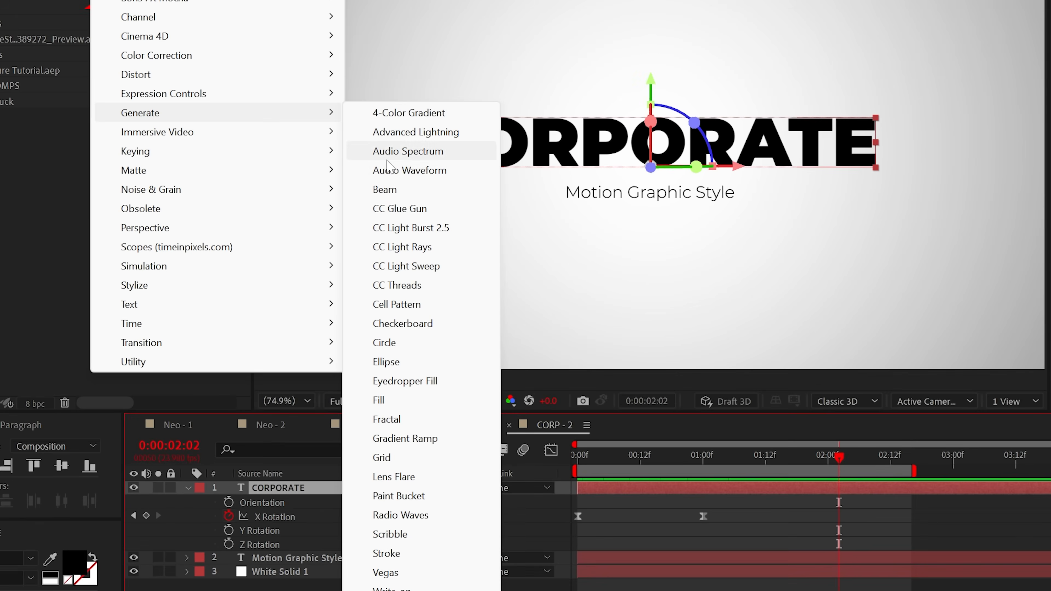
Apply CC Light Sweep to the CORPORATE text layer and browse the MotionDuck light-leaks library
left_click(406, 266)
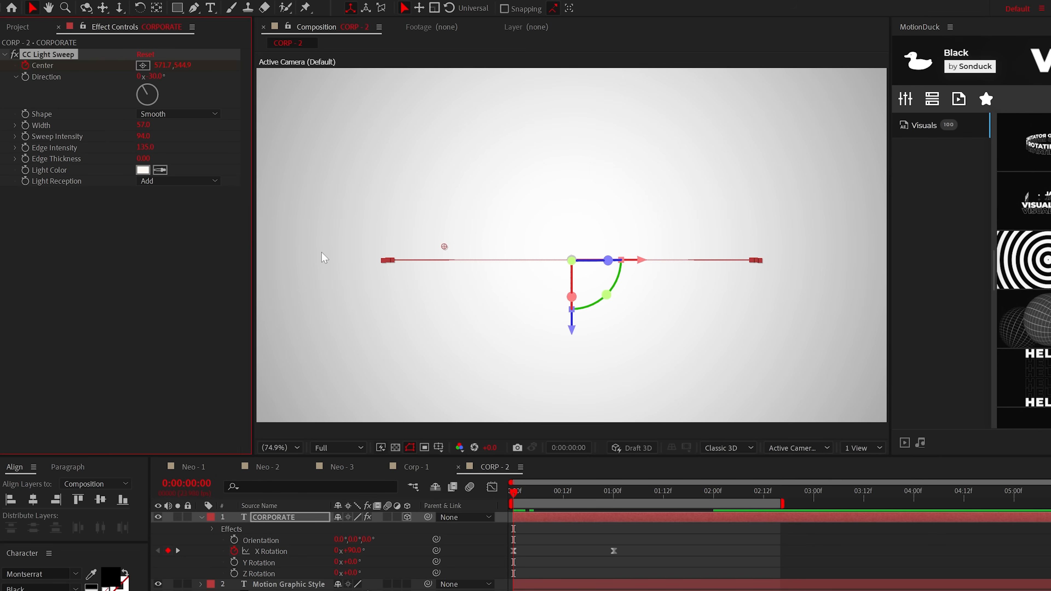
left_click(861, 490)
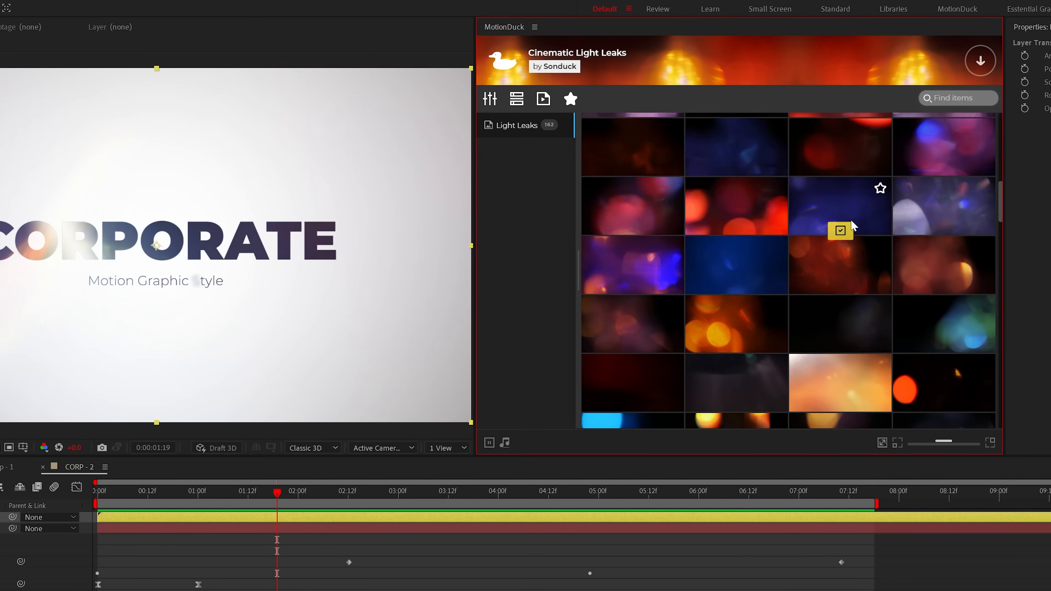
Import a MotionDuck light leak over the title and parent the leak and text layers to a scaled Null
scroll("down", 3)
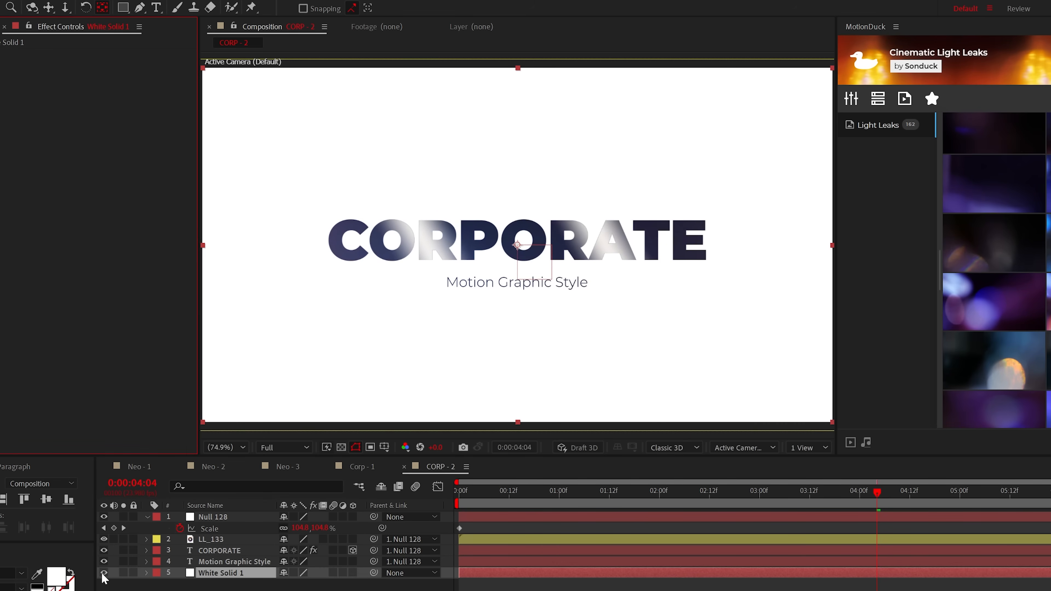
left_click(84, 7)
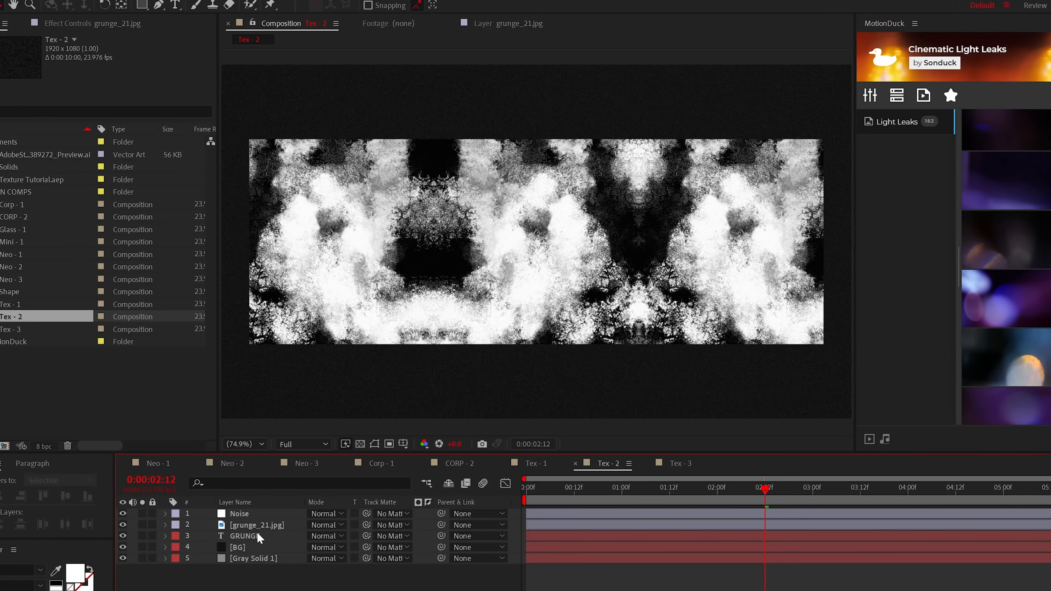
Set the skull Placeholder layer's Track Matte to Background Image 2
left_click(392, 536)
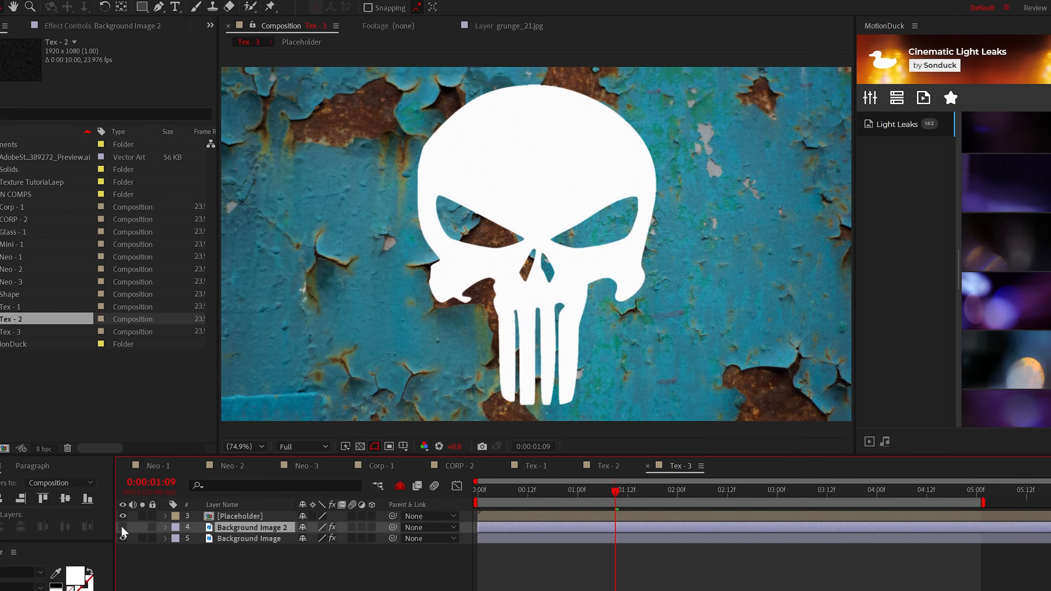
left_click(392, 447)
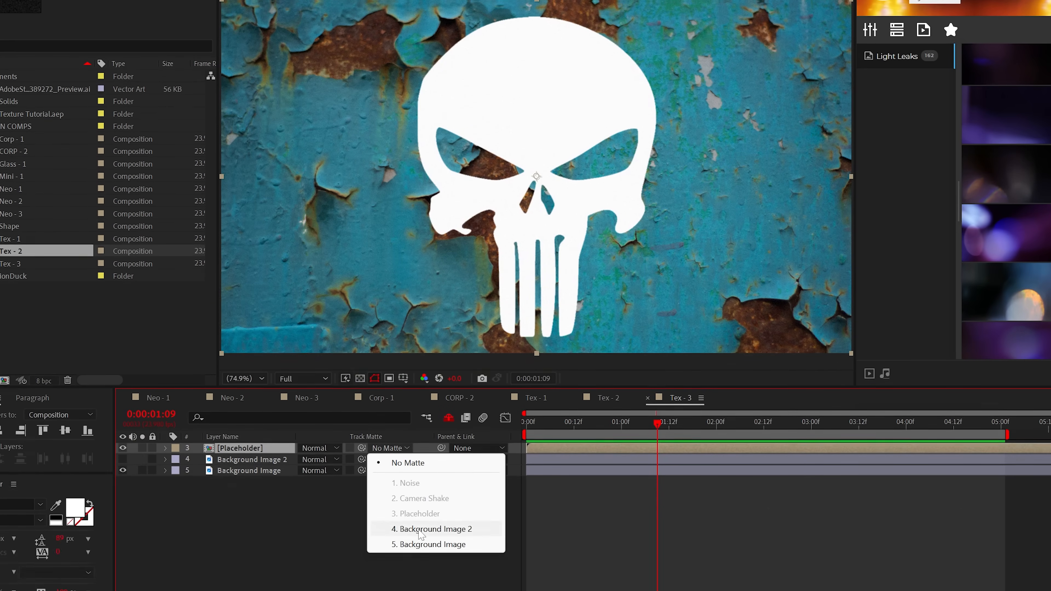
left_click(432, 529)
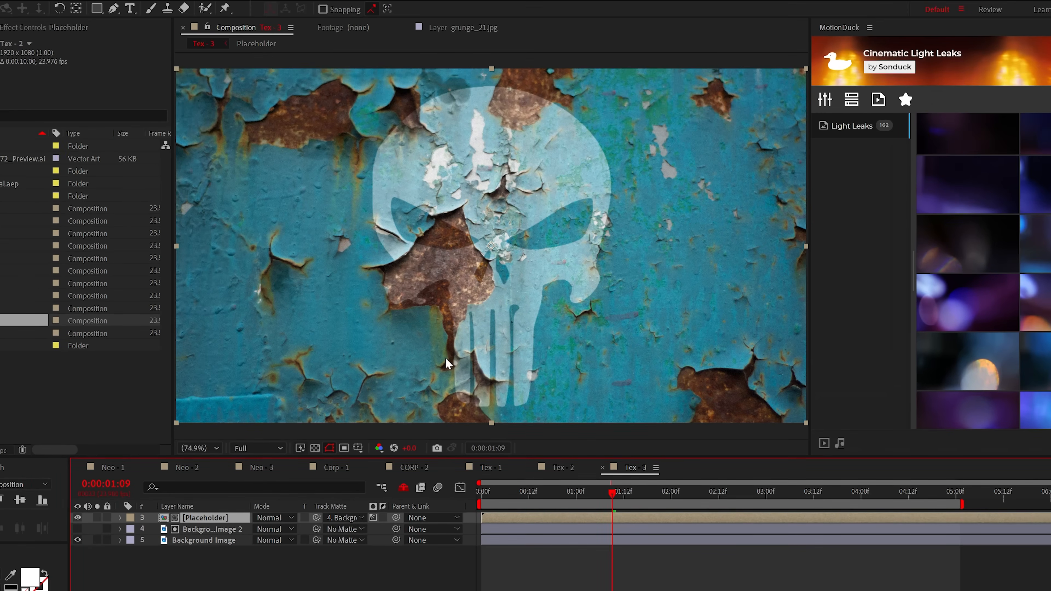
Add Curves to the matte layer and steepen the curve to harden the stencil's contrast
left_click(57, 9)
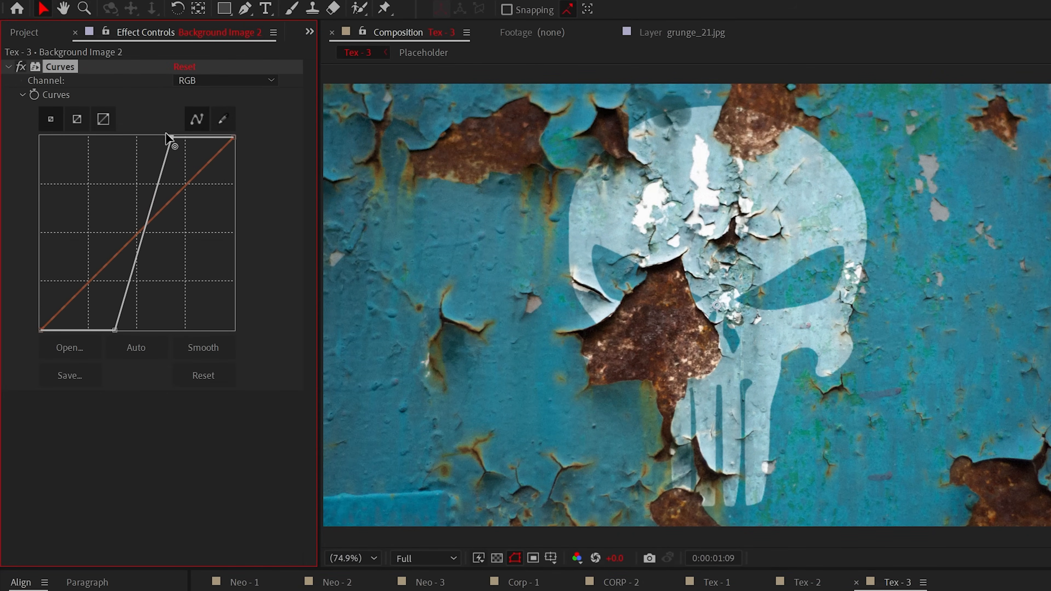
left_click_drag(176, 144, 158, 140)
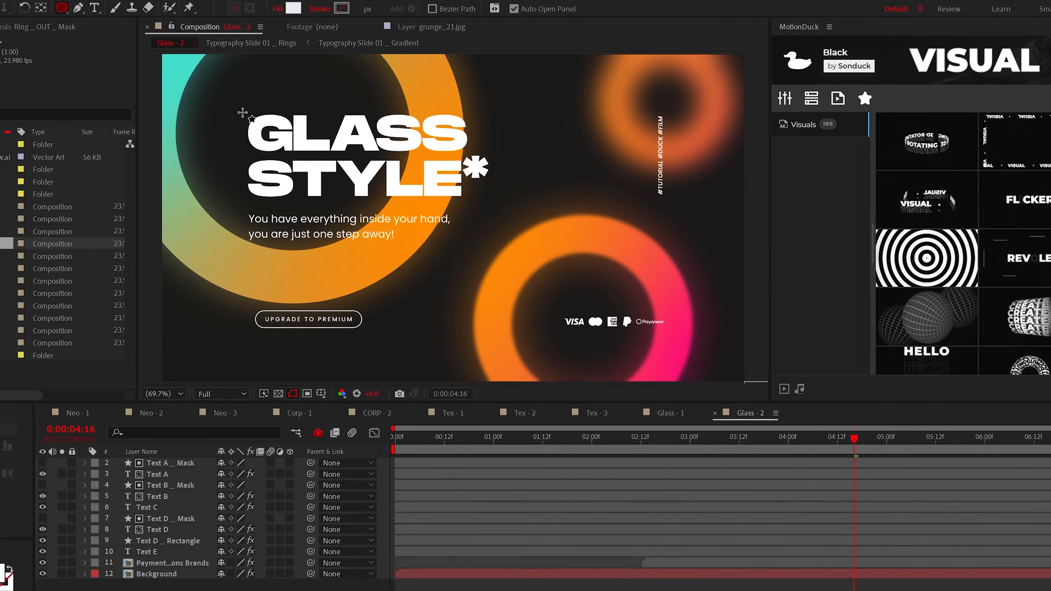
Draw a rectangle over the title and tagline, give it an Inner Glow layer style, and move it above Background
left_click_drag(243, 113, 695, 350)
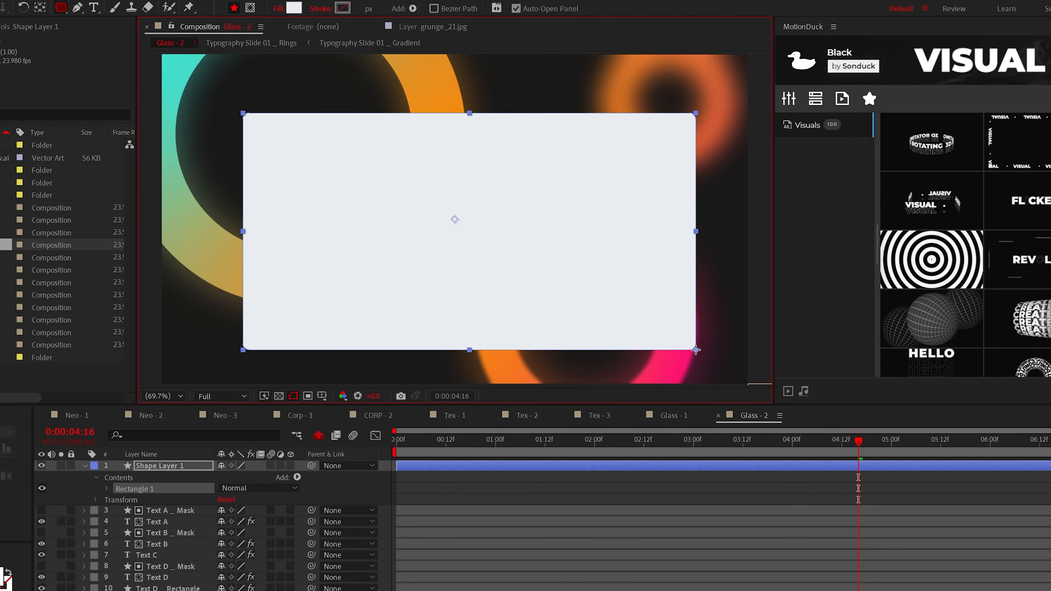
left_click(57, 9)
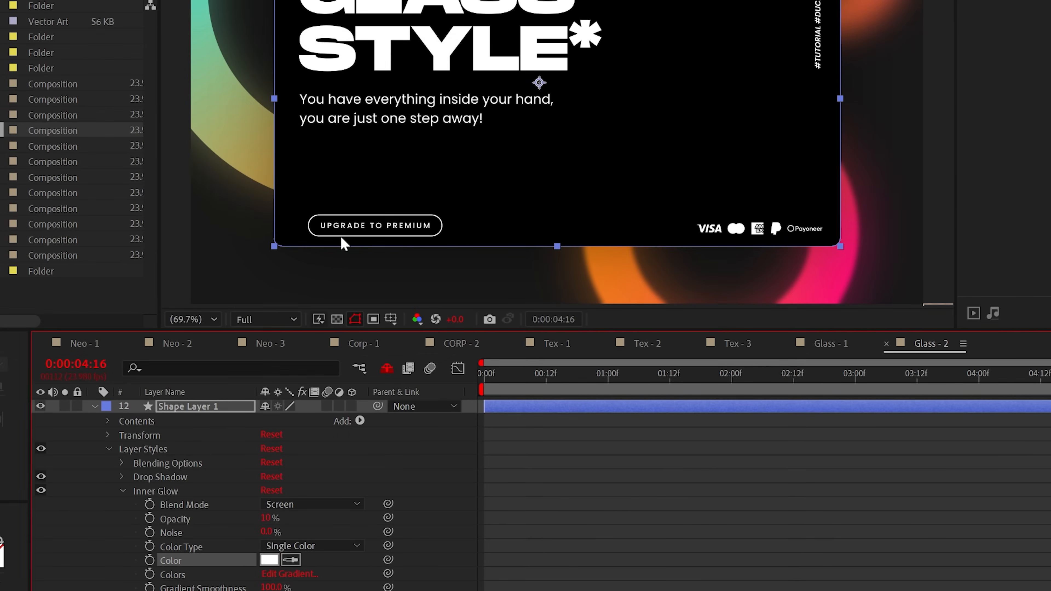
scroll("down", 3)
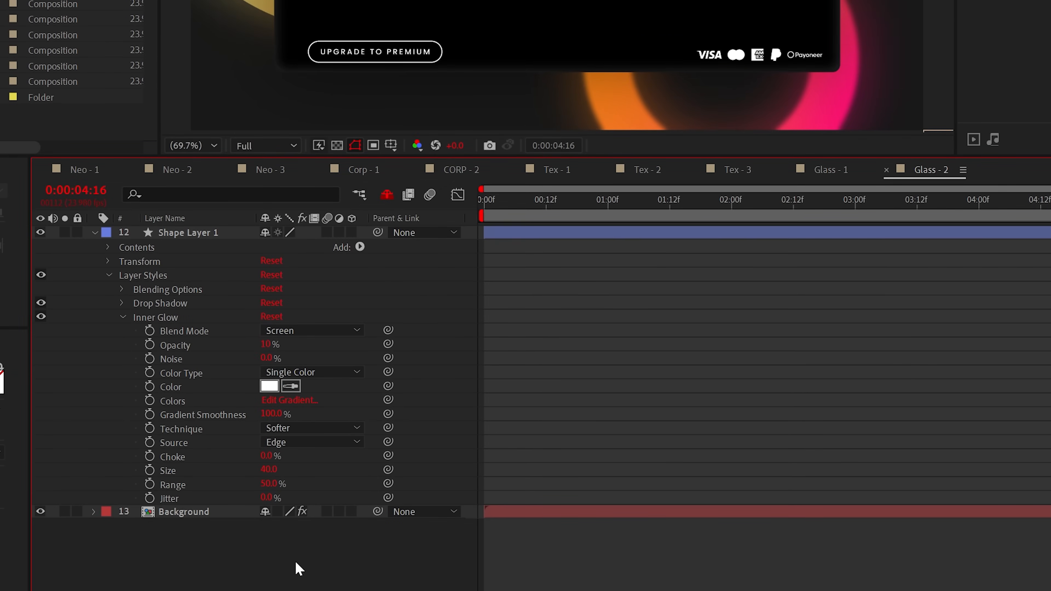
left_click(122, 289)
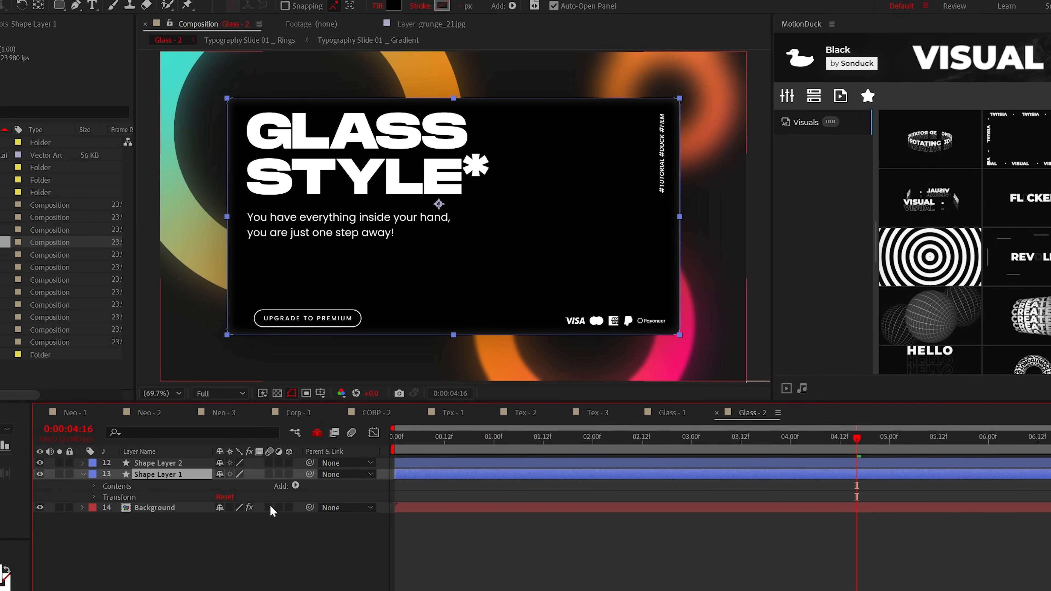
Matte a Background duplicate to the shape layer and apply Fast Box Blur for a frosted-glass panel
left_click(155, 508)
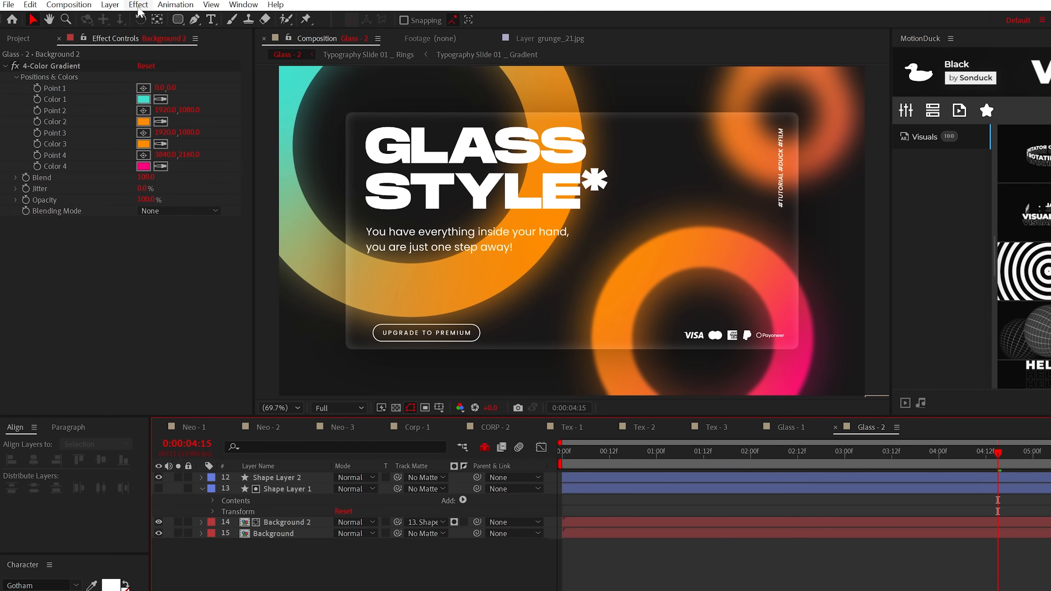
left_click(138, 4)
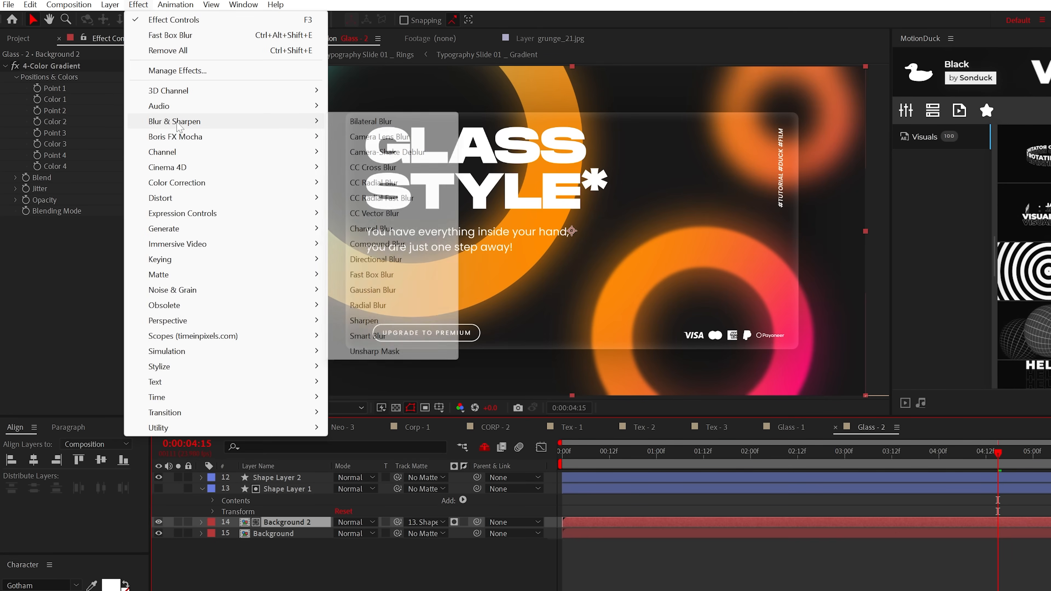
left_click(373, 275)
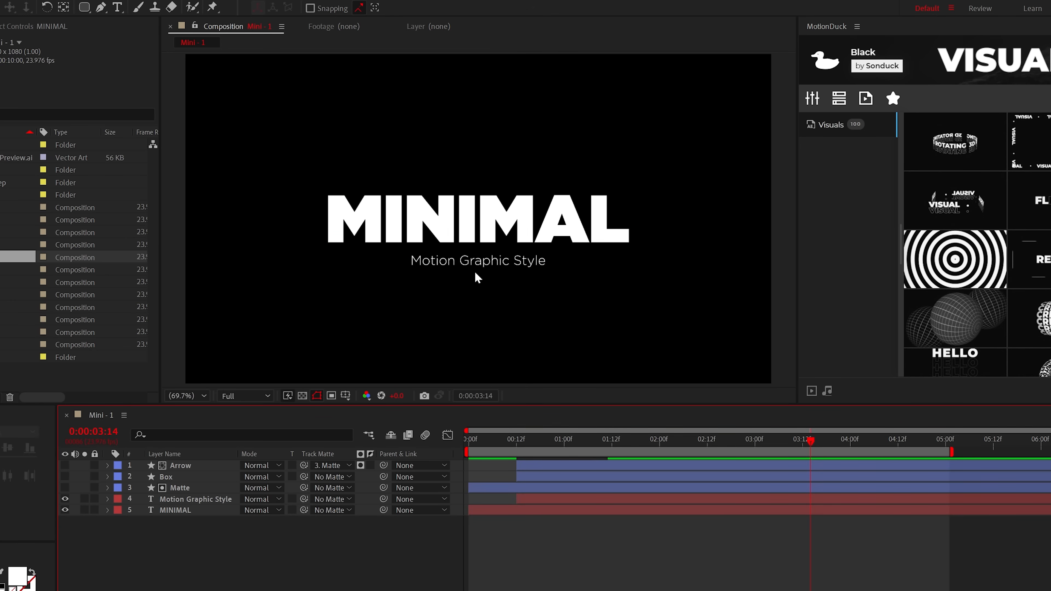
mouse_move(469, 282)
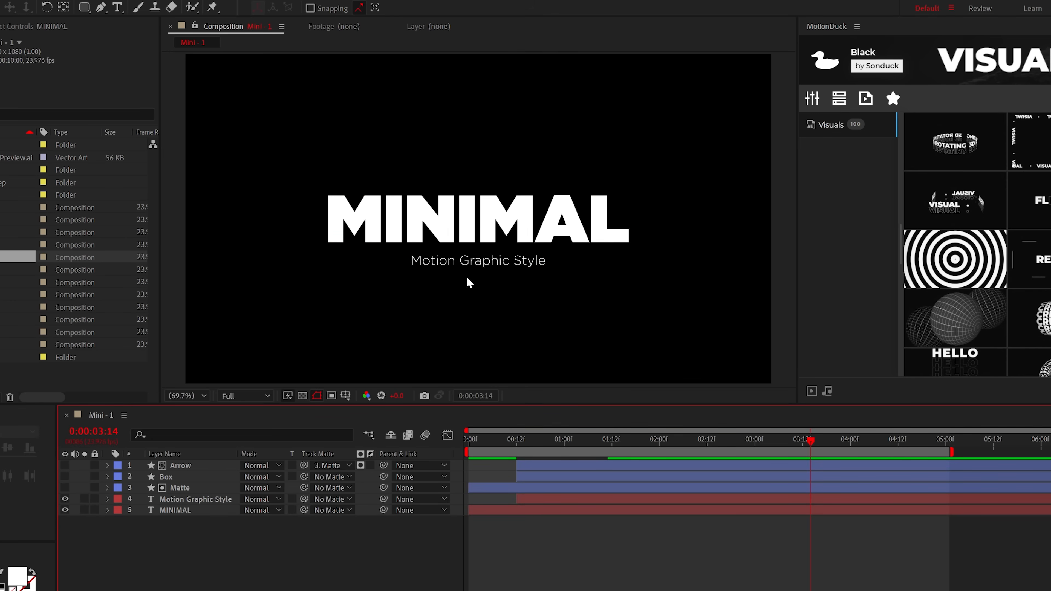